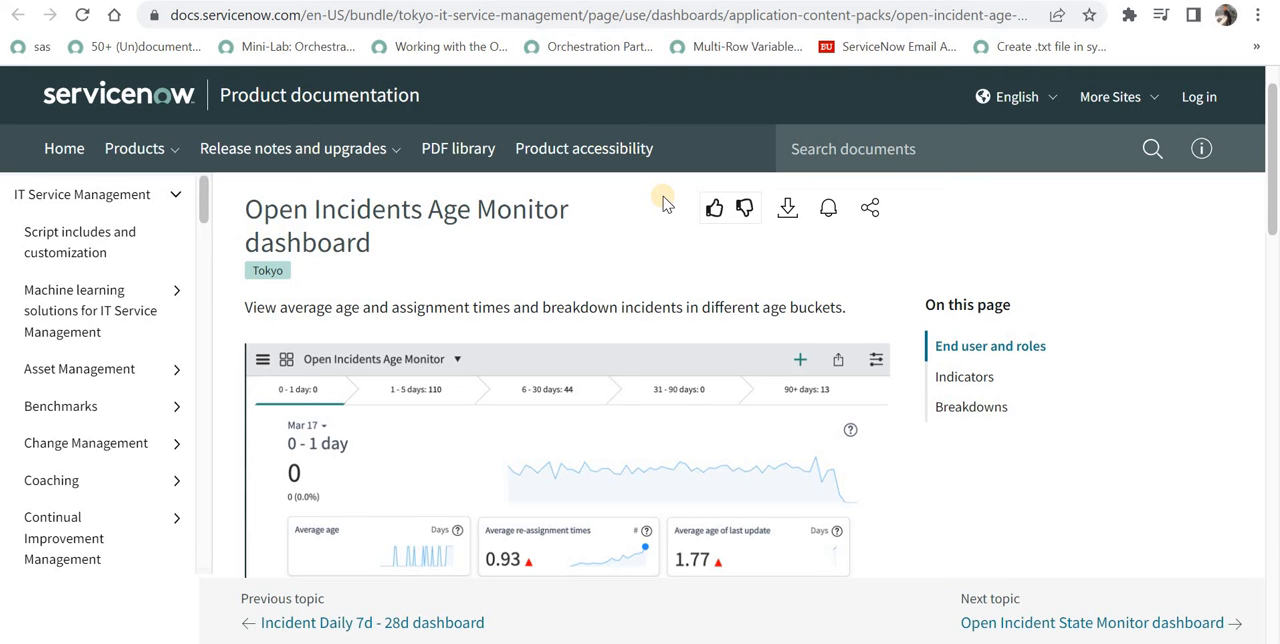
mouse_move(475, 208)
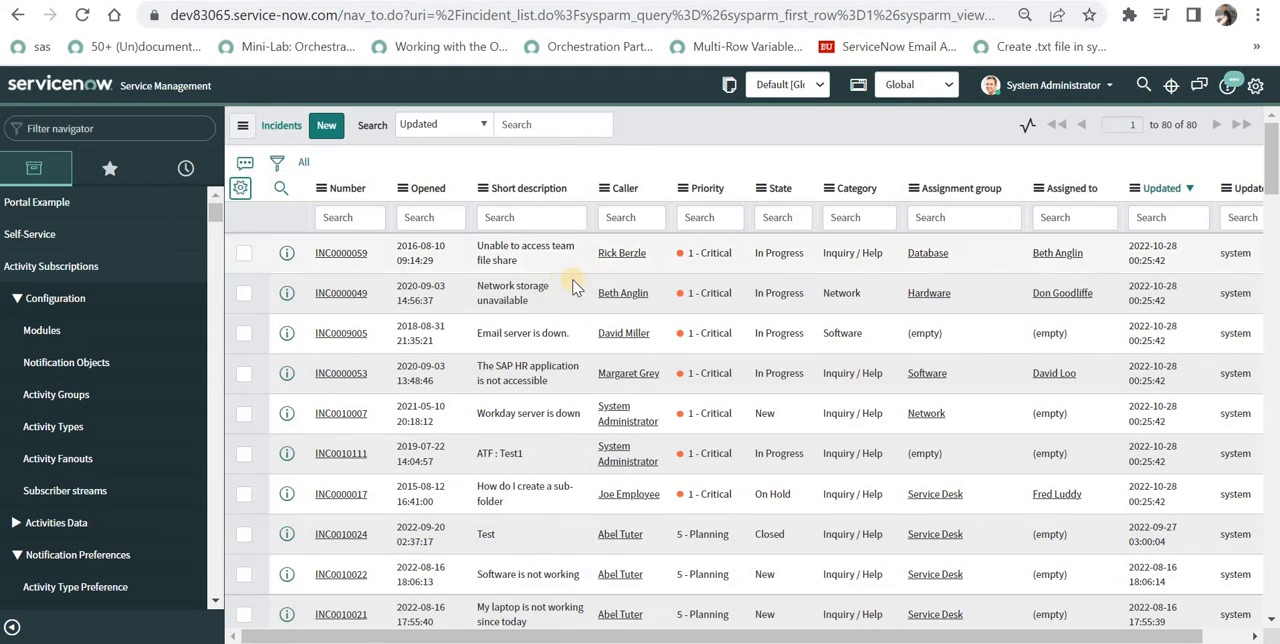
Step: Add NowDateTime to the incident list columns, positioned directly after Opened
click(240, 188)
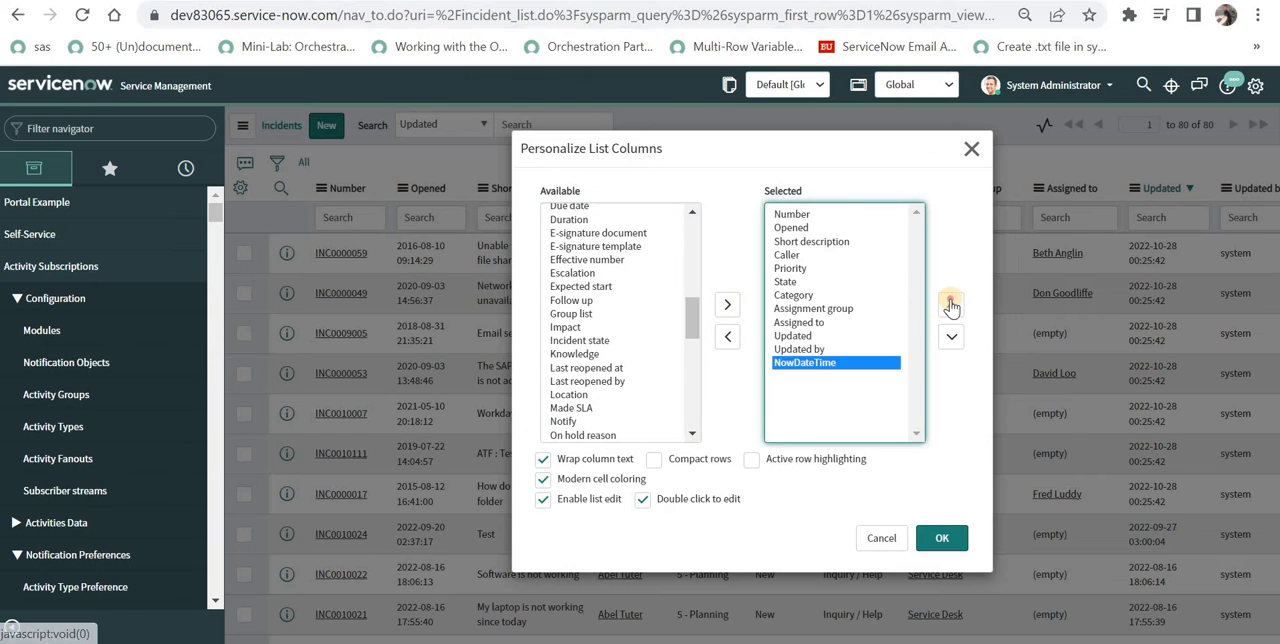
click(950, 303)
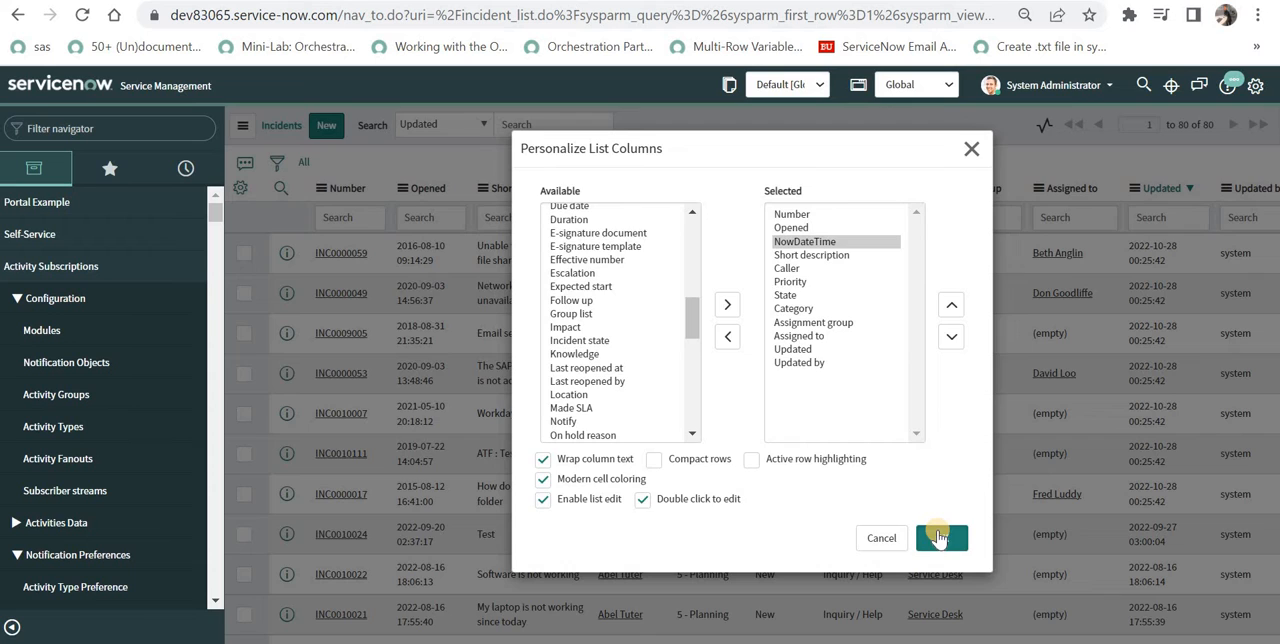
click(938, 537)
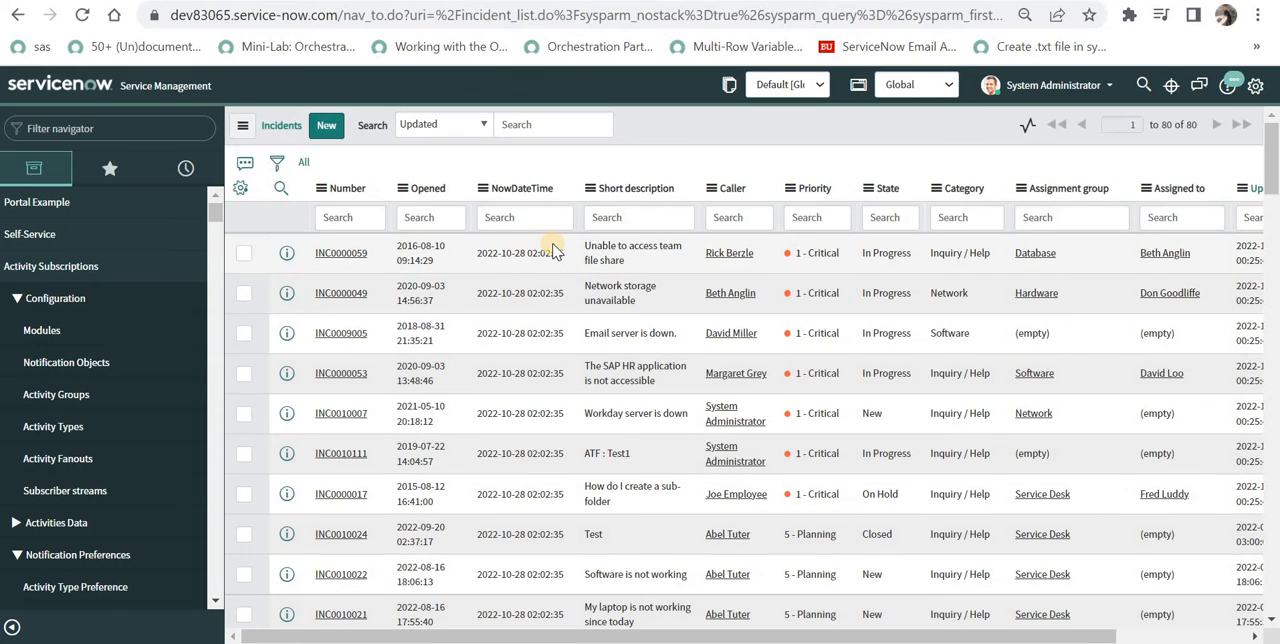
mouse_move(550, 252)
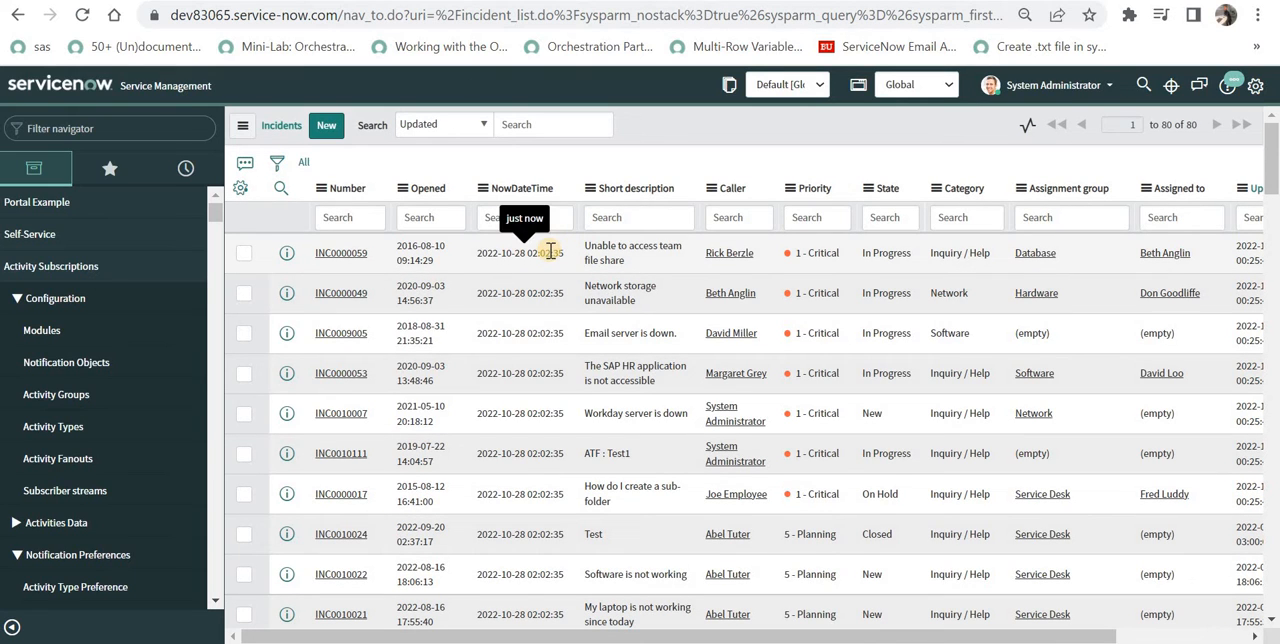
mouse_move(537, 613)
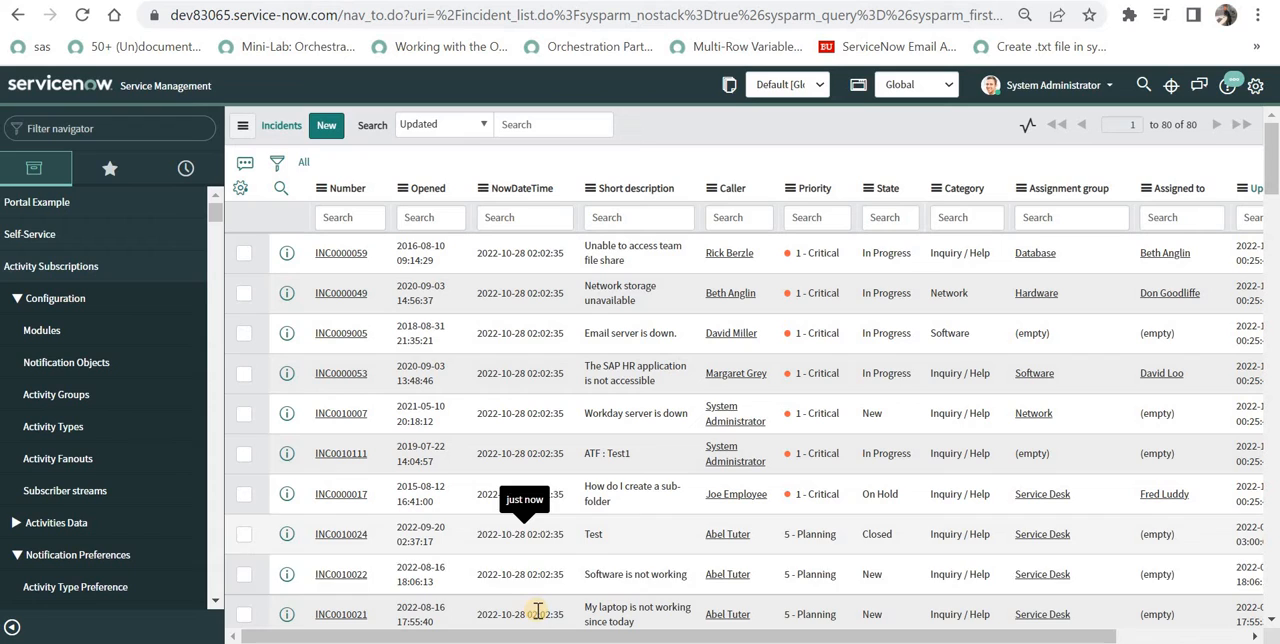
mouse_move(537, 611)
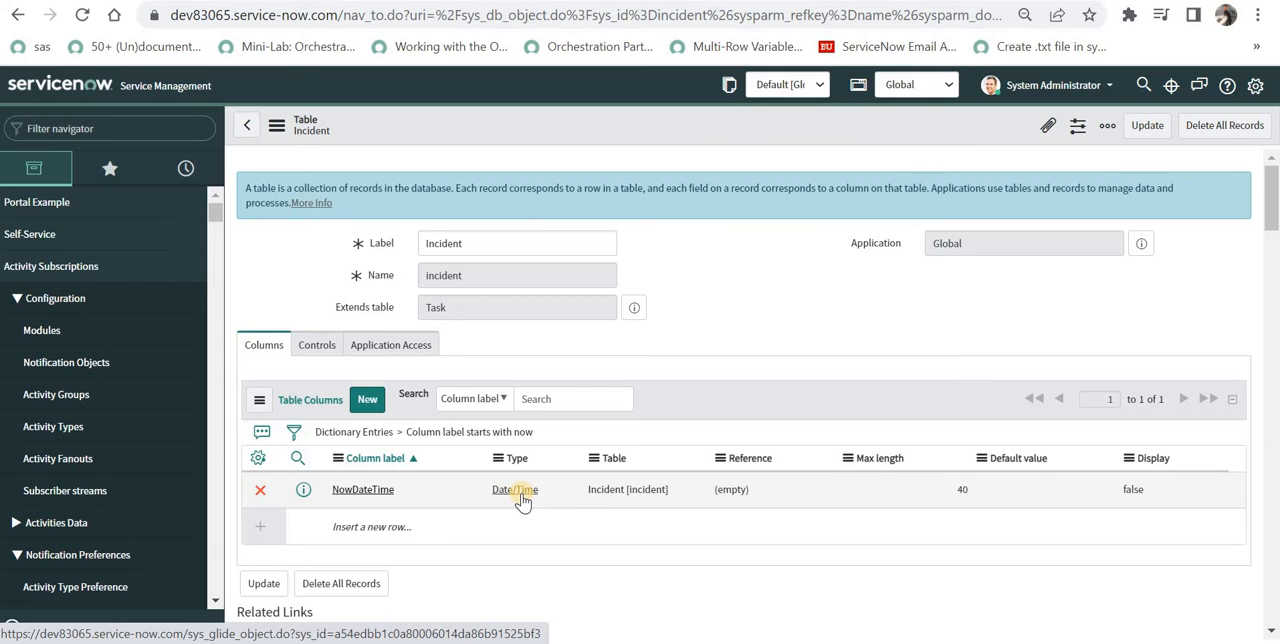
Step: Open the NowDateTime dictionary entry and view its Calculated Value script returning the current date-time
click(363, 489)
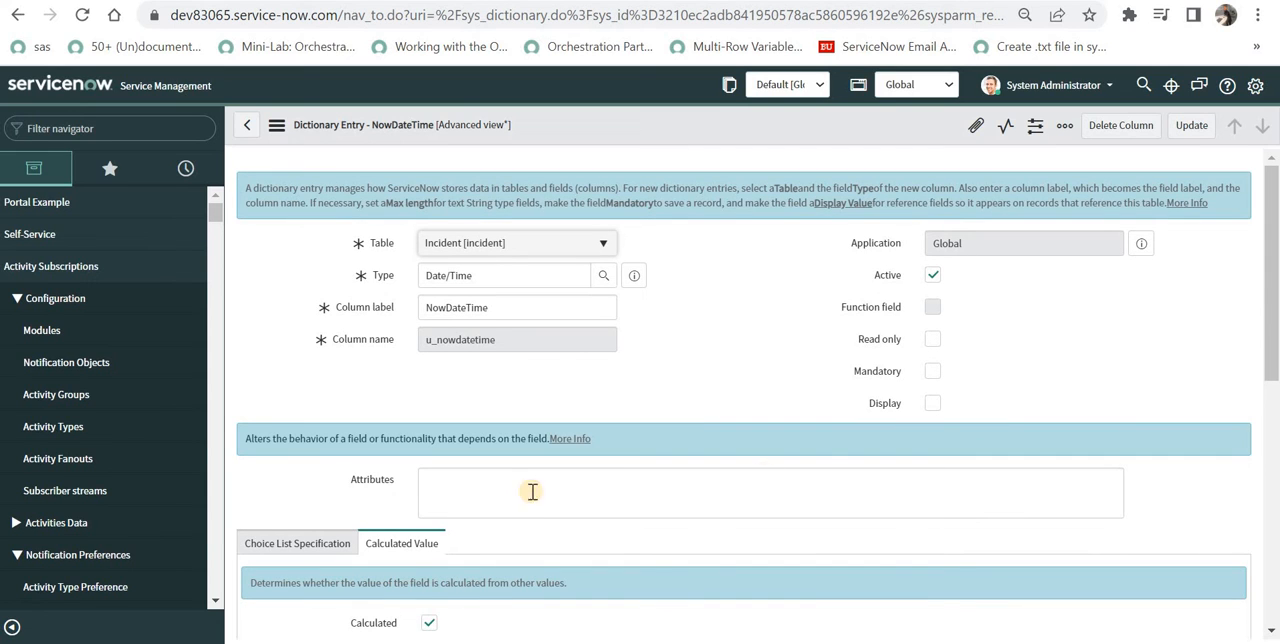
scroll(down, 3)
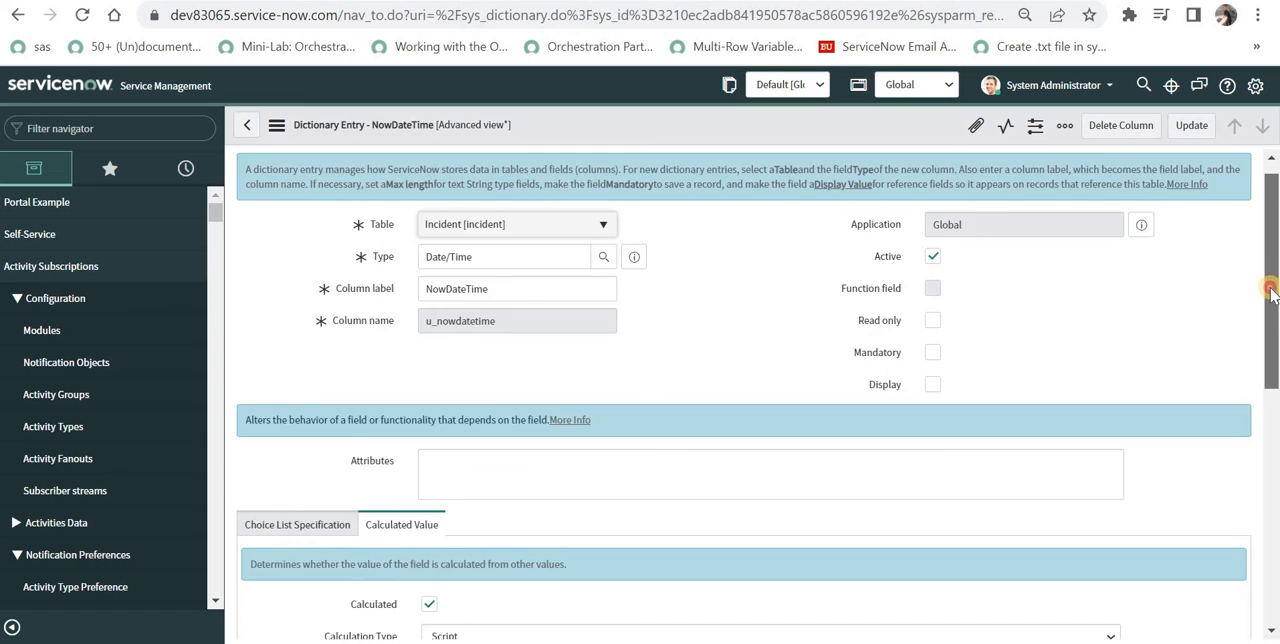
scroll(down, 3)
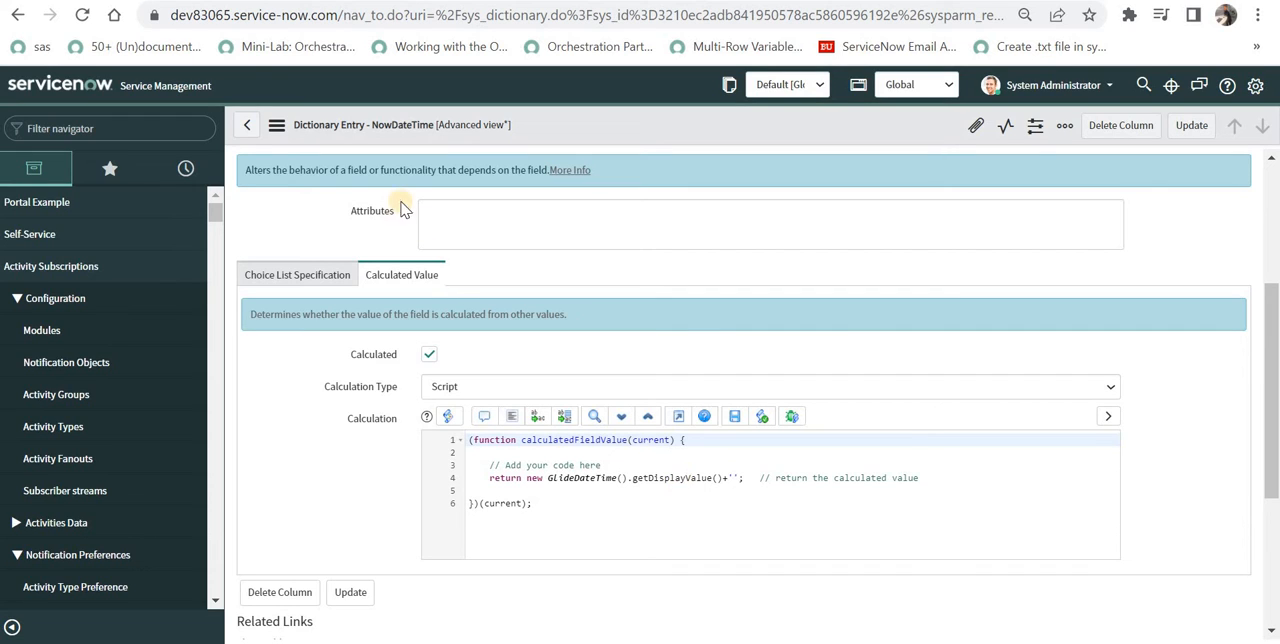
mouse_move(395, 240)
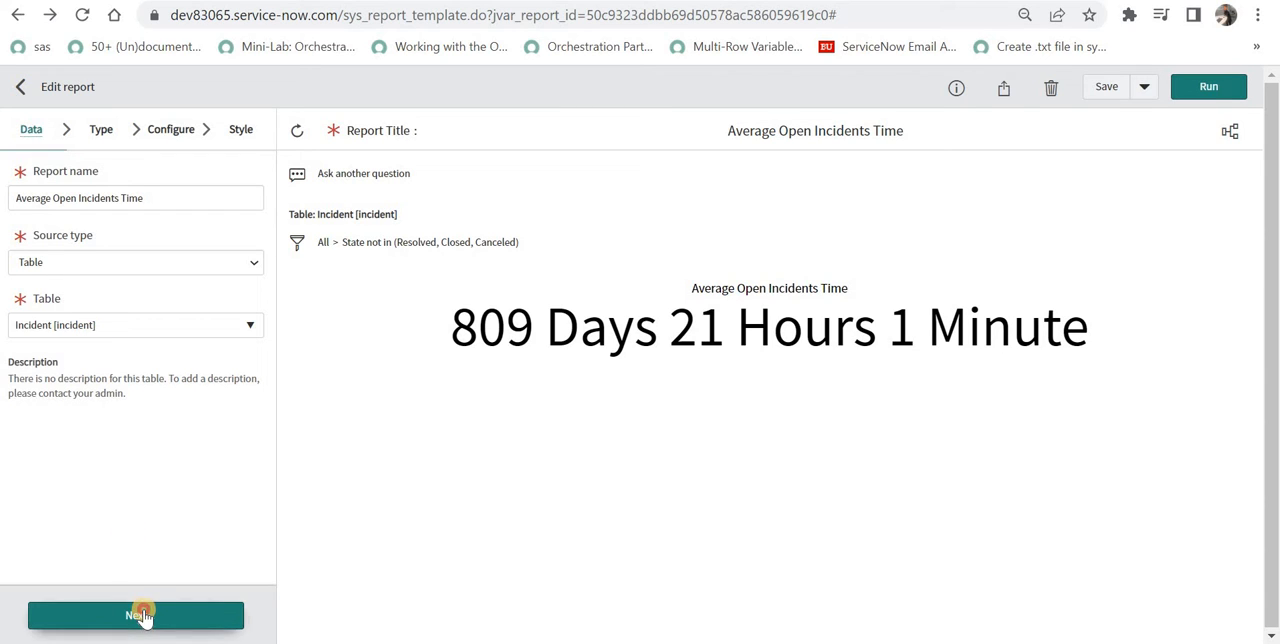
Step: Switch the Average Open Incidents Time report to the List visualization and continue to Configure
click(136, 615)
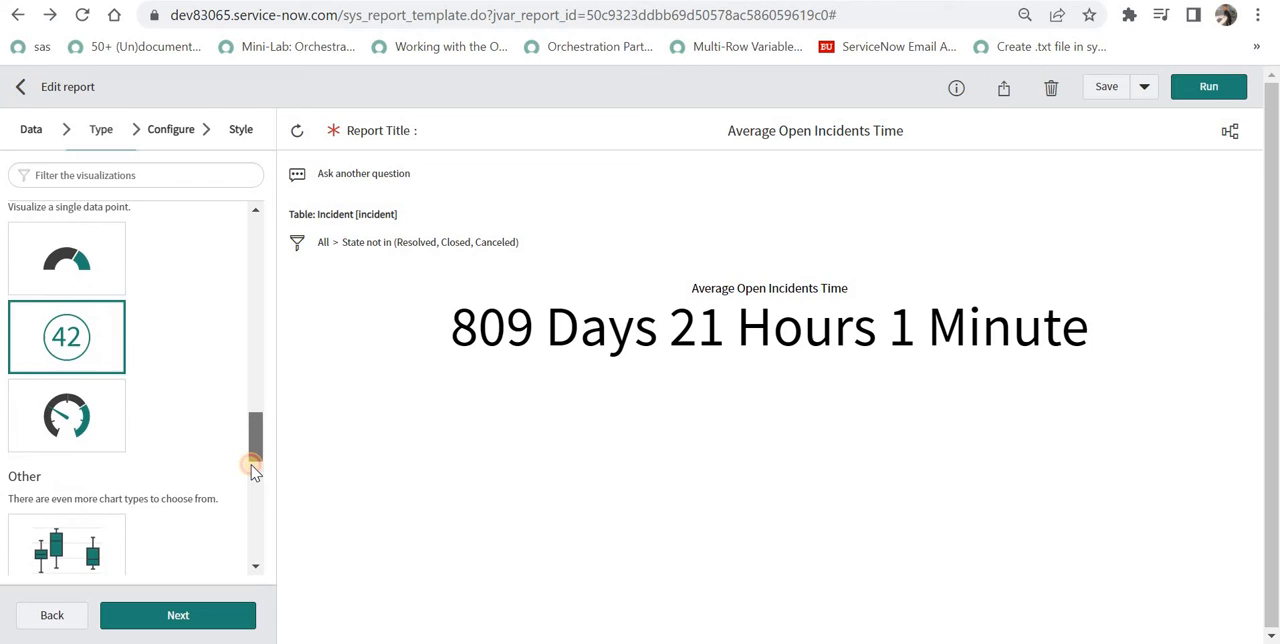
scroll(down, 3)
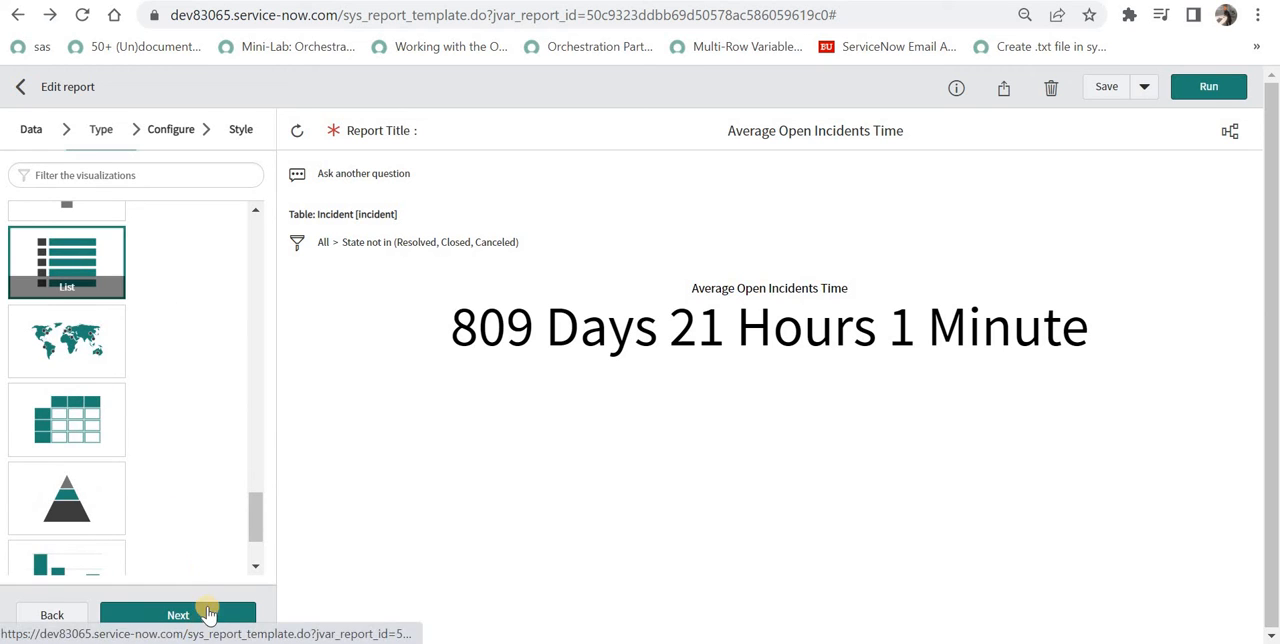
click(178, 614)
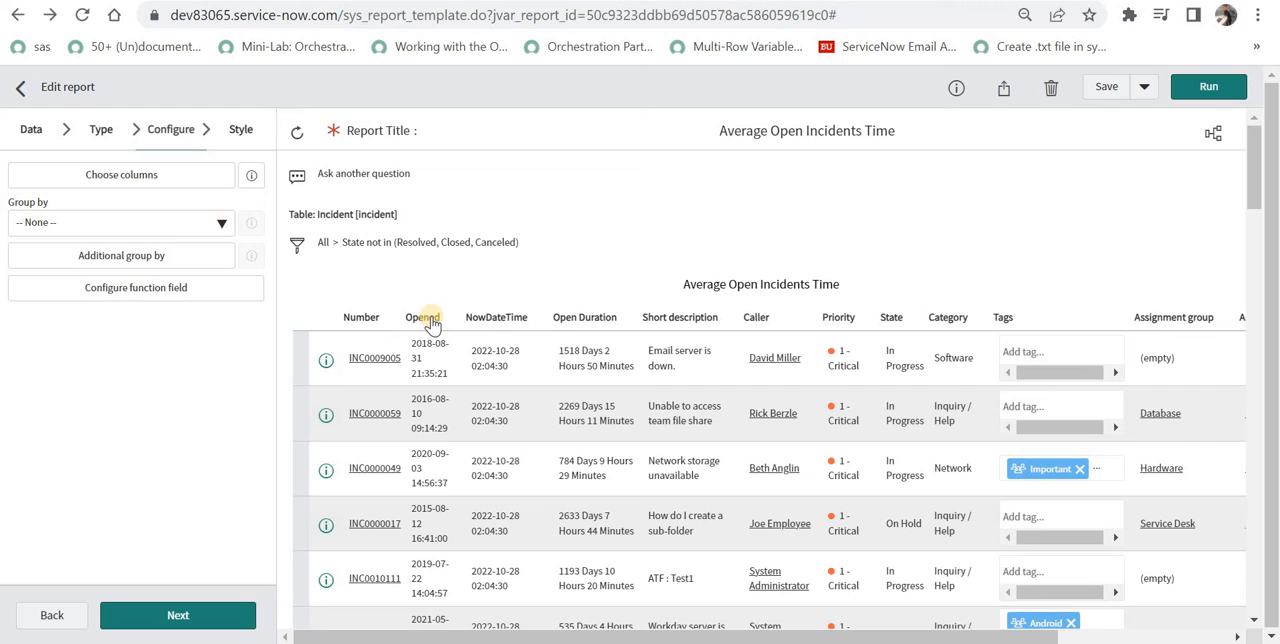
mouse_move(430, 345)
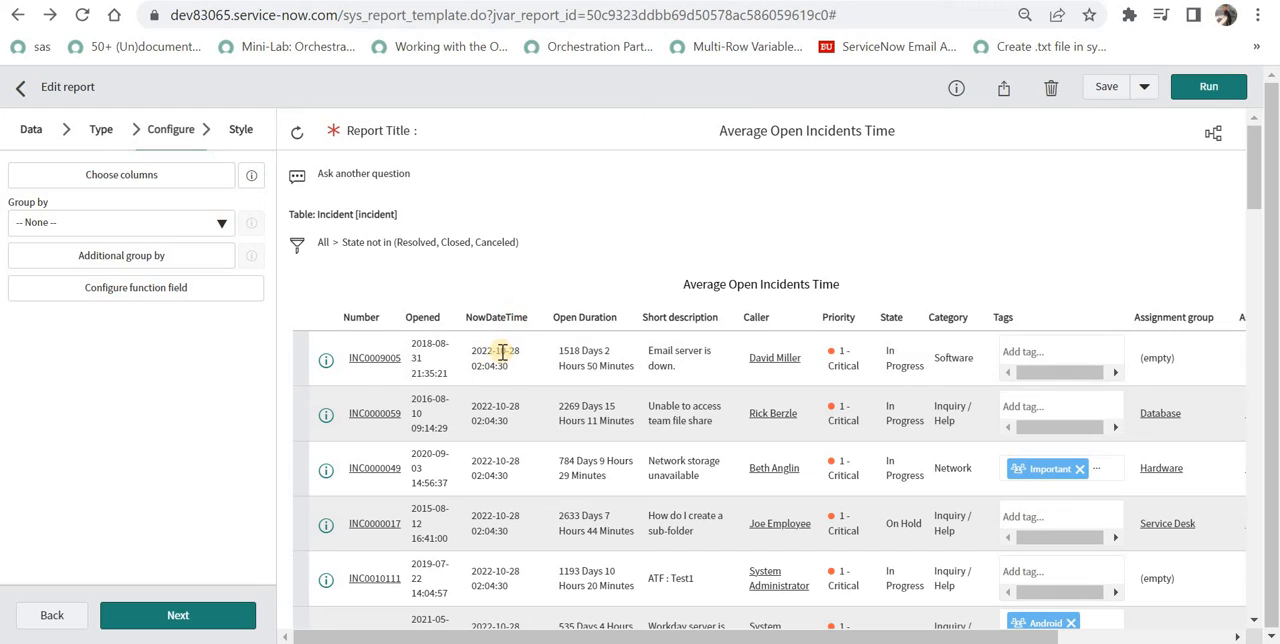
mouse_move(500, 358)
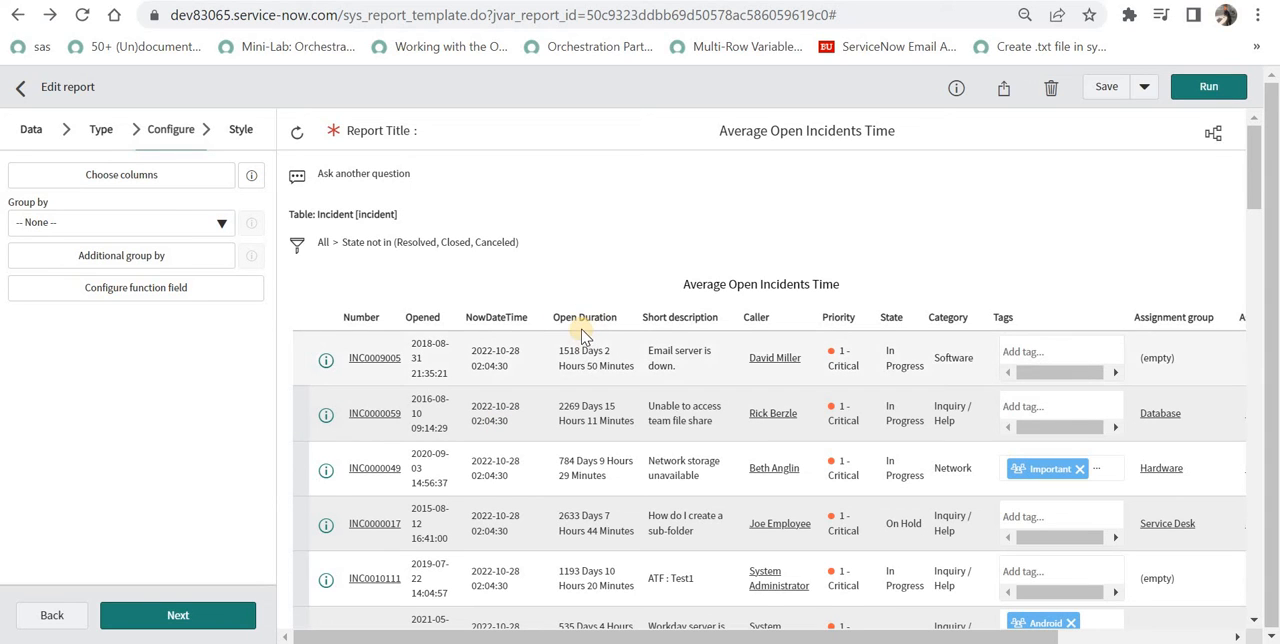
mouse_move(225, 300)
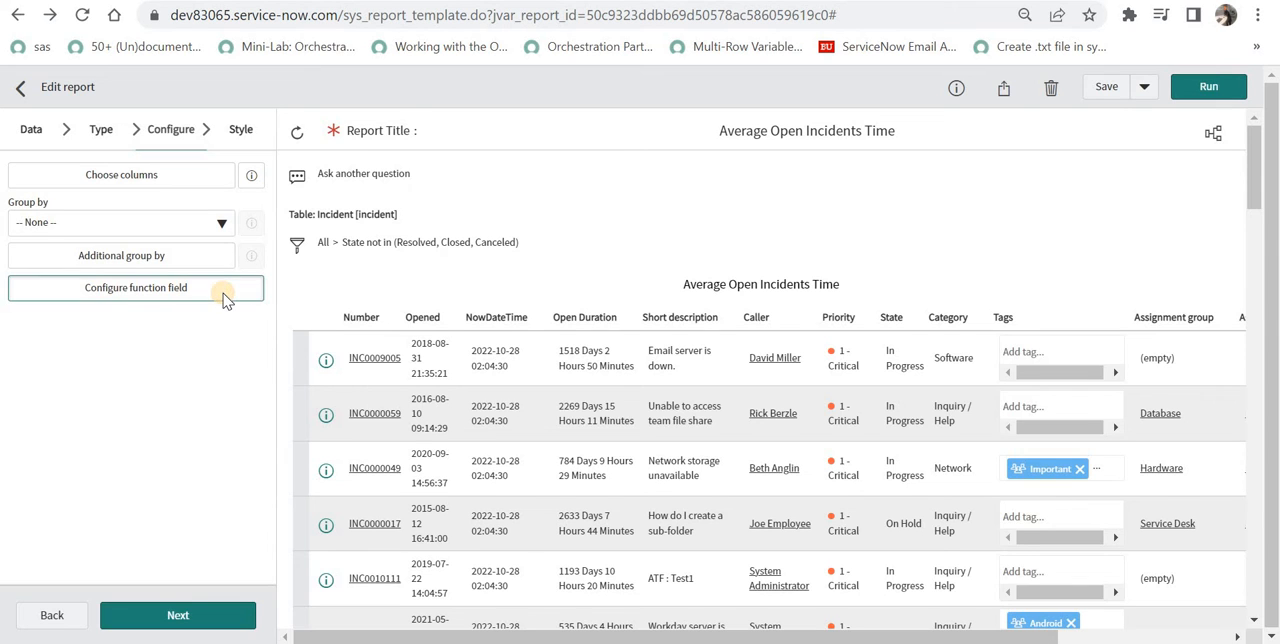
Step: Define Open Duration as datediff between NowDateTime and Opened, save, and confirm the update
click(135, 287)
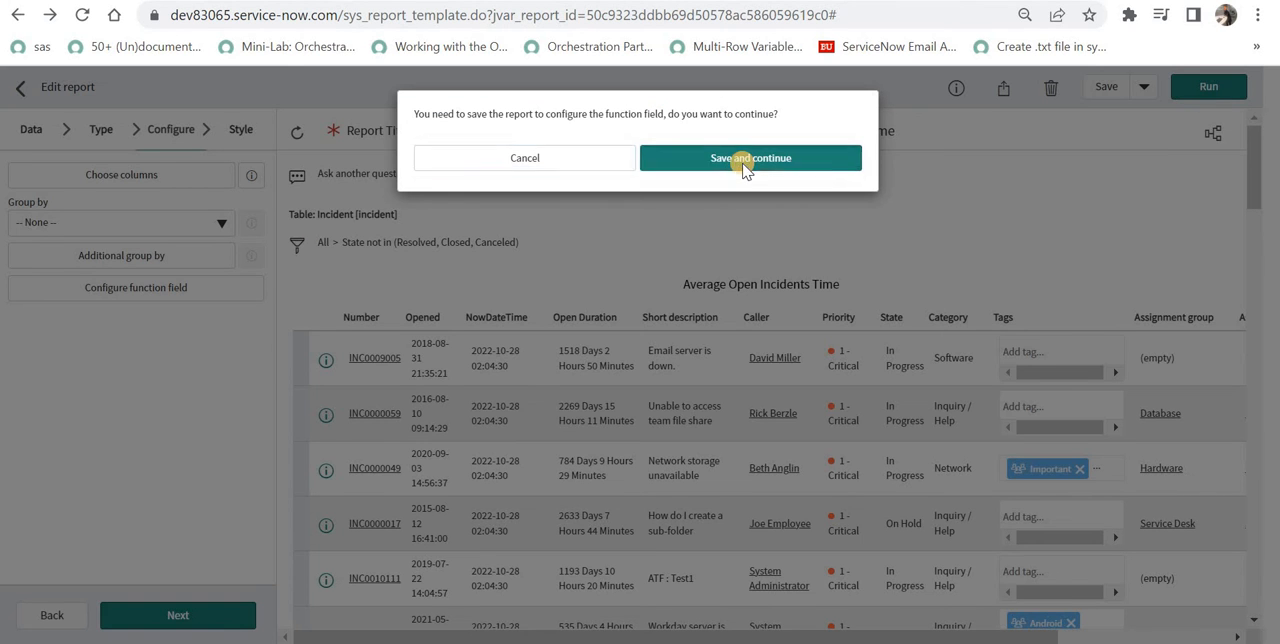
click(750, 157)
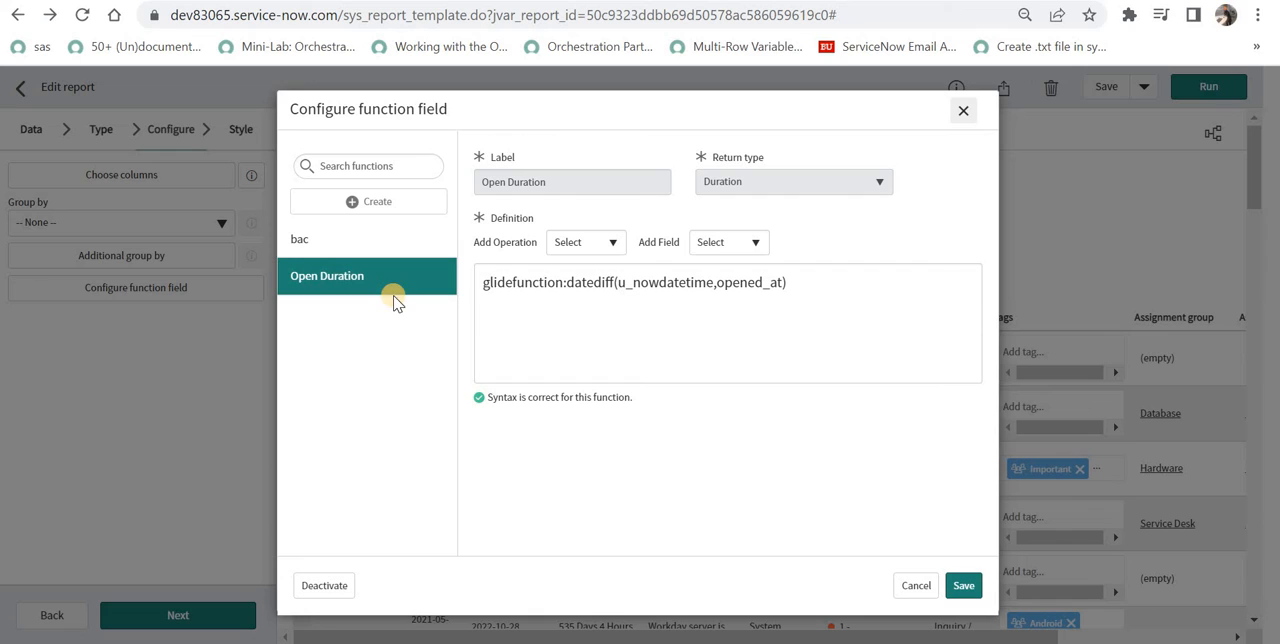
mouse_move(537, 200)
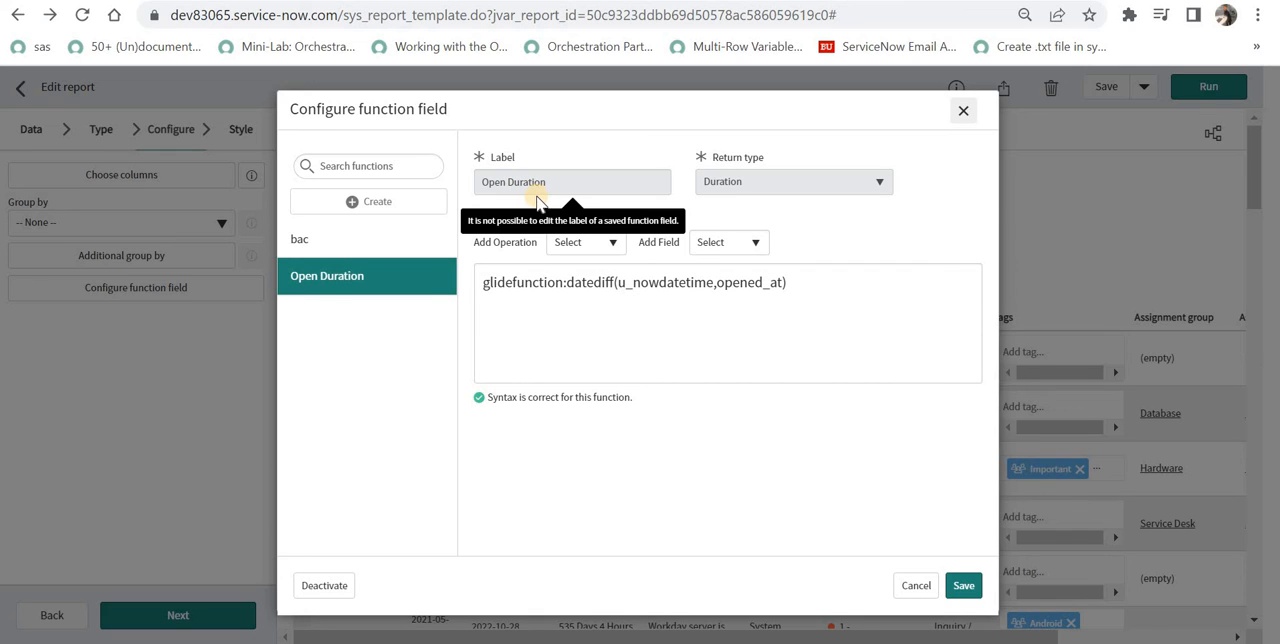
mouse_move(735, 195)
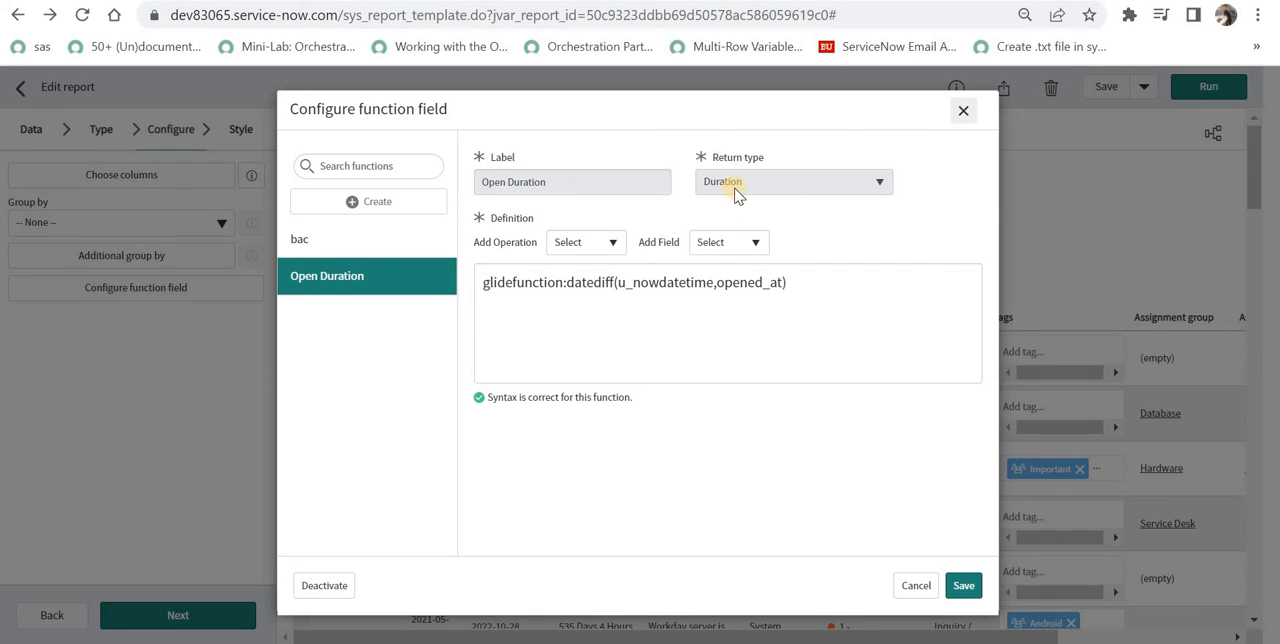
mouse_move(748, 182)
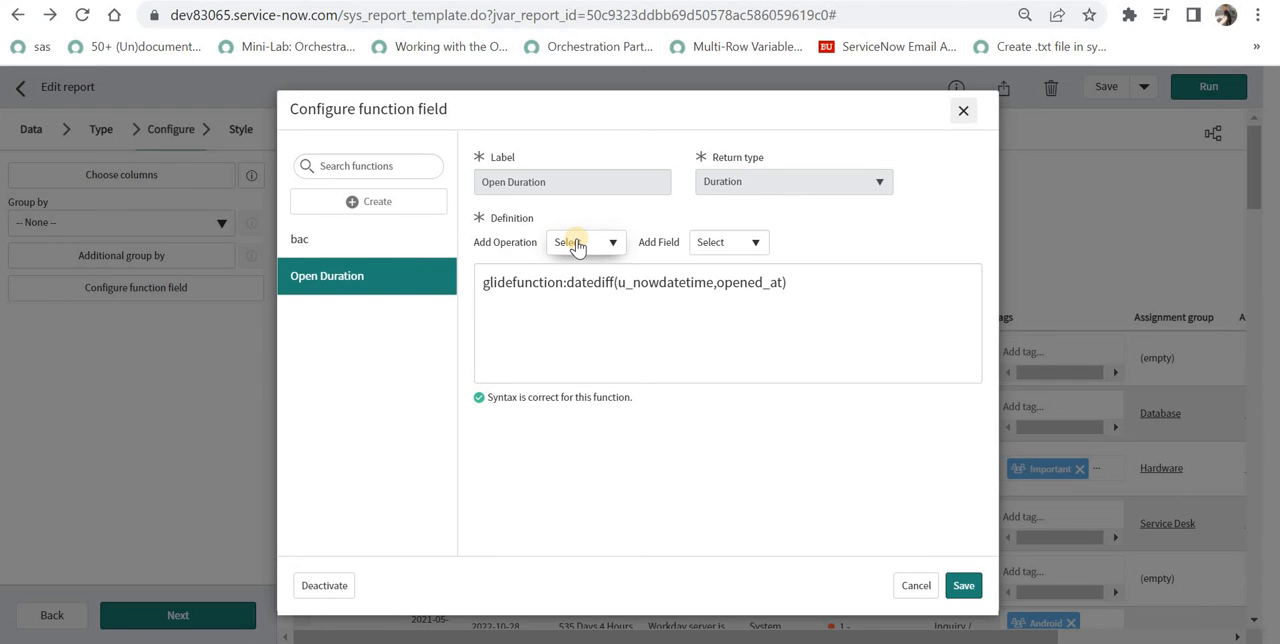
click(585, 242)
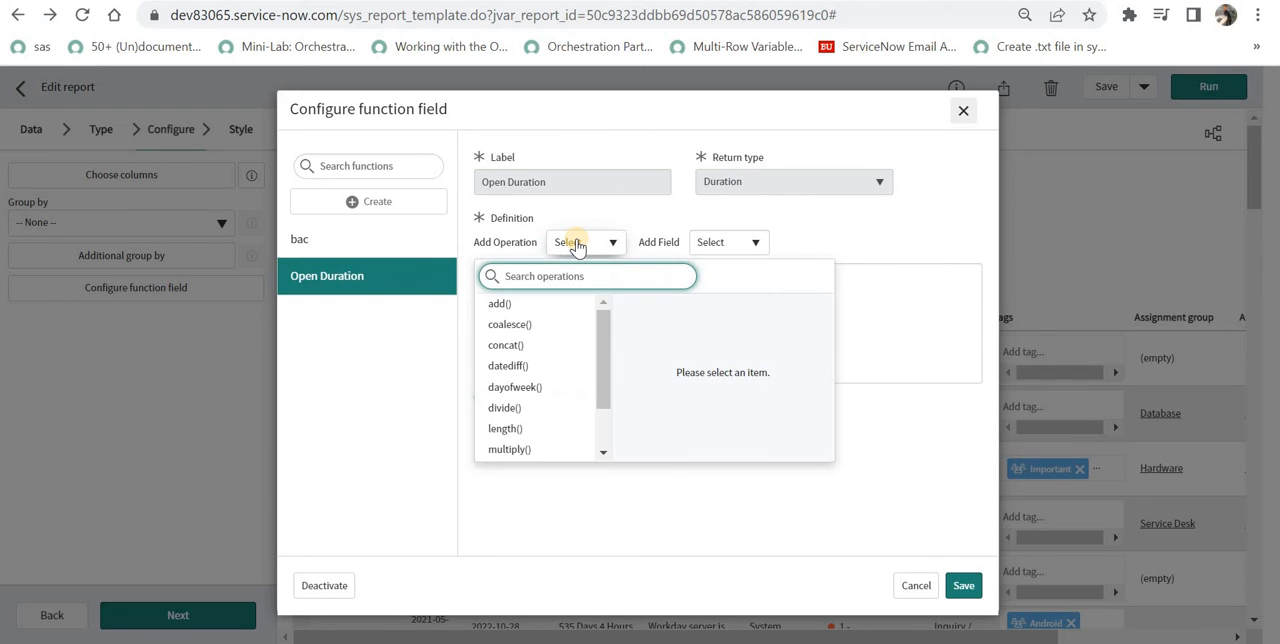
text(da)
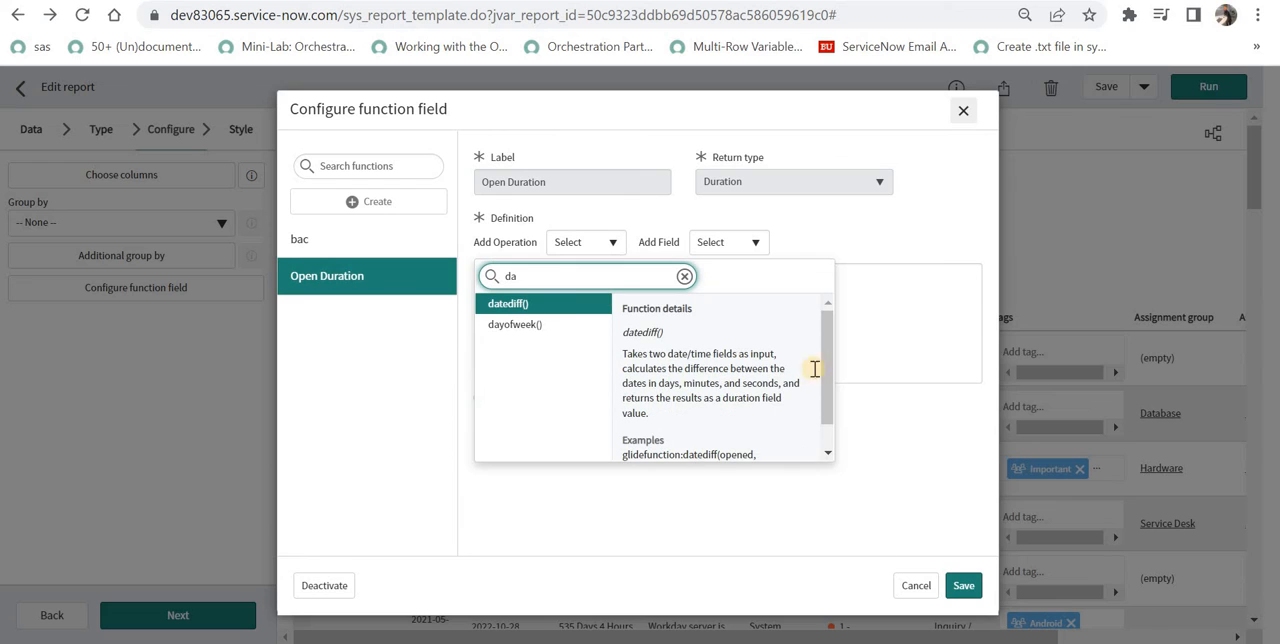
click(507, 303)
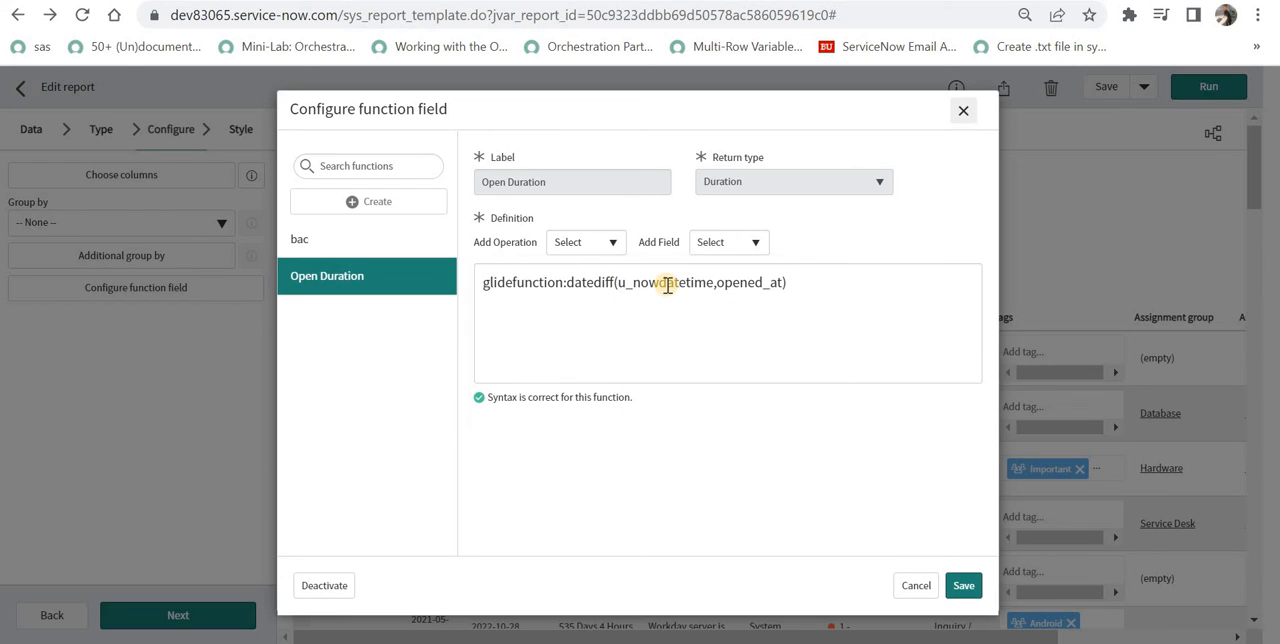
double_click(665, 282)
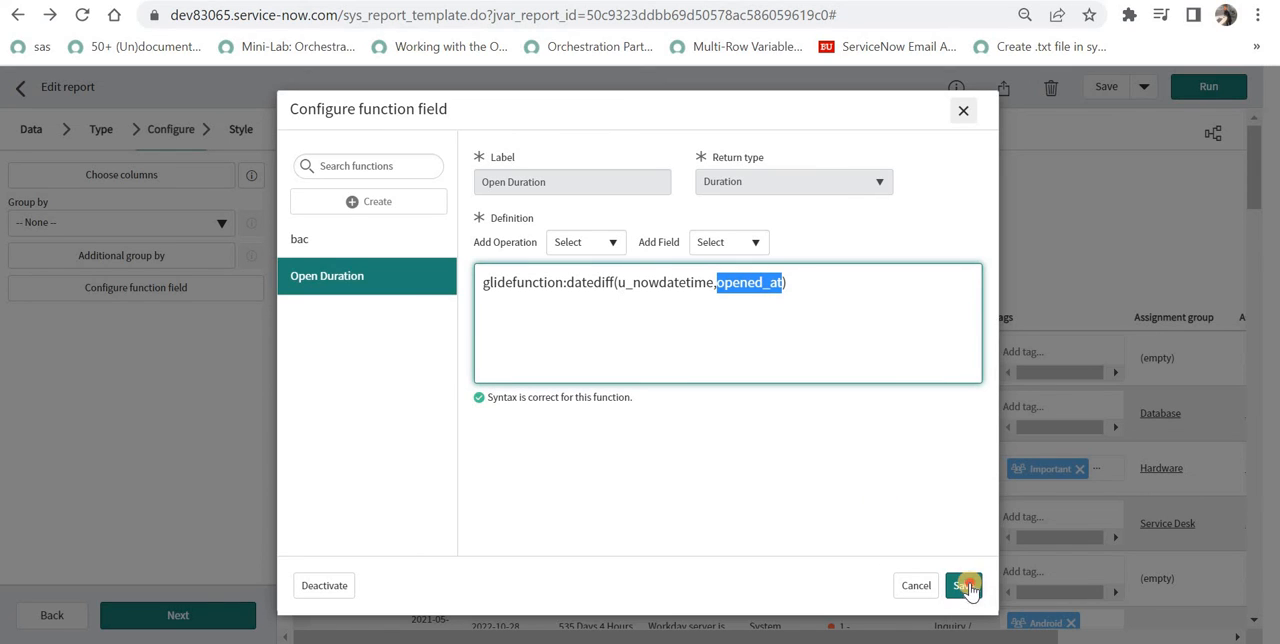
click(963, 585)
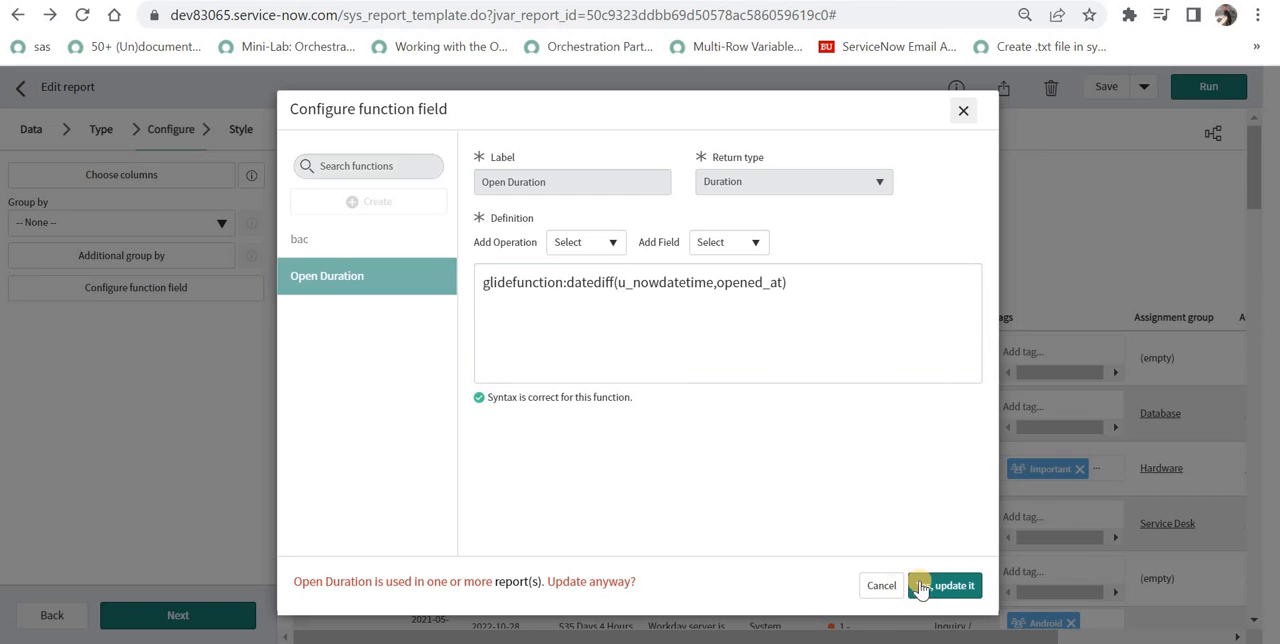
click(952, 585)
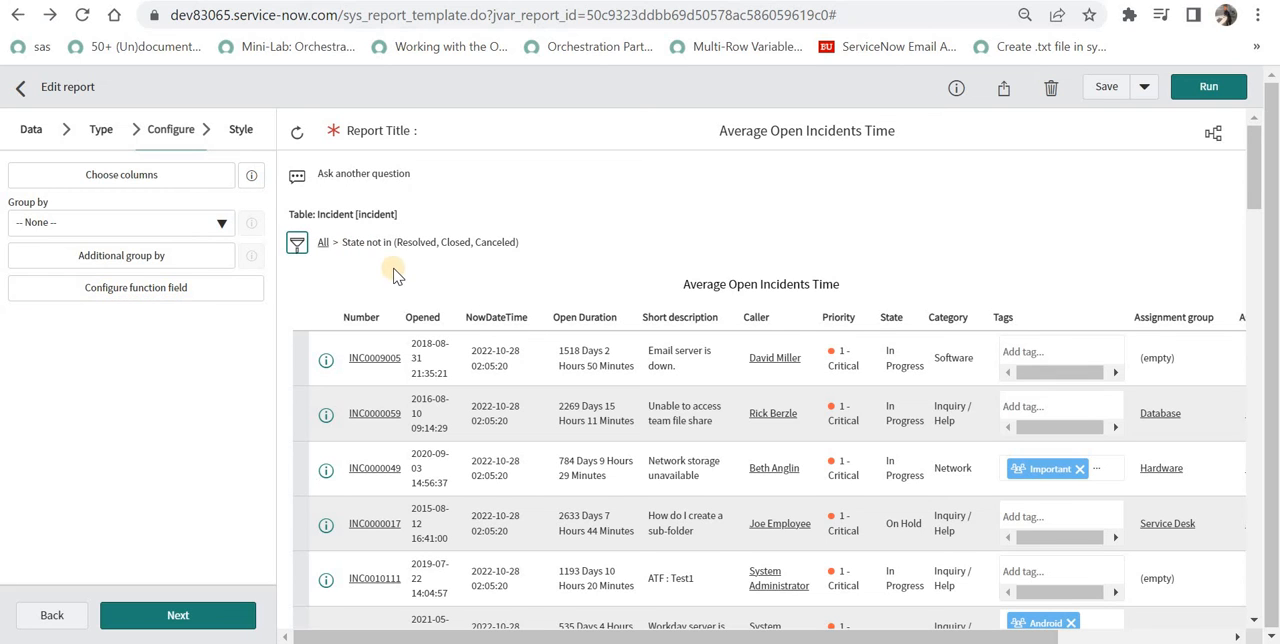
Step: Add an AND filter condition requiring Assignment group to be Service Desk
click(297, 242)
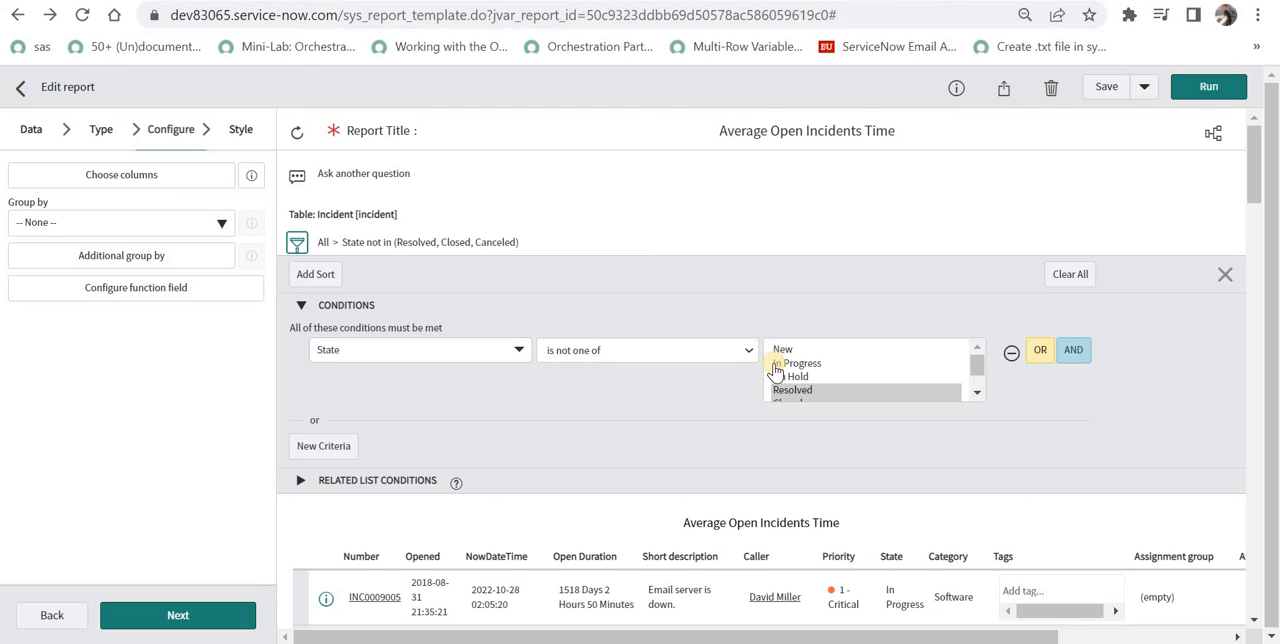
click(1073, 350)
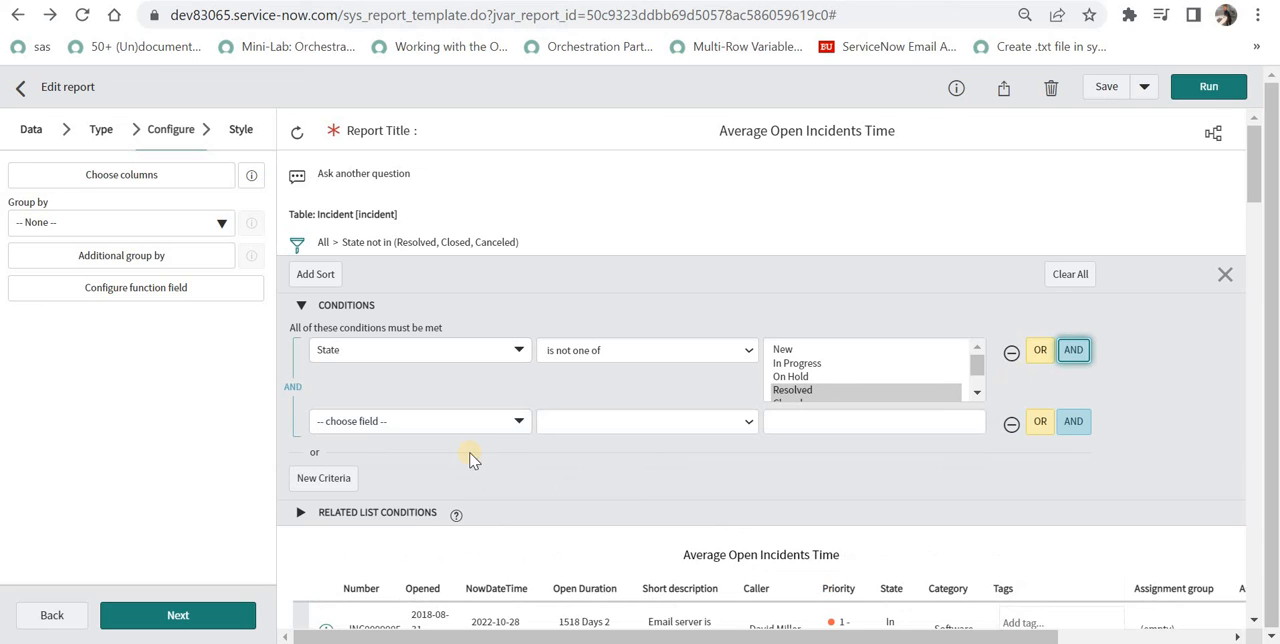
click(418, 420)
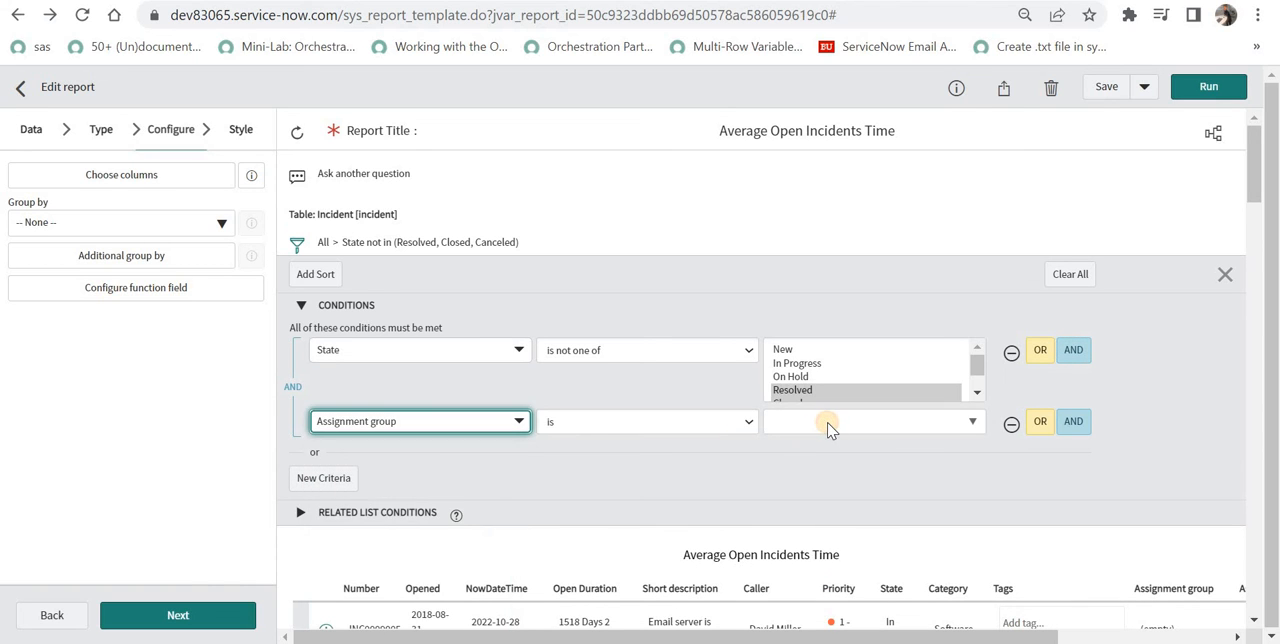
text(ser)
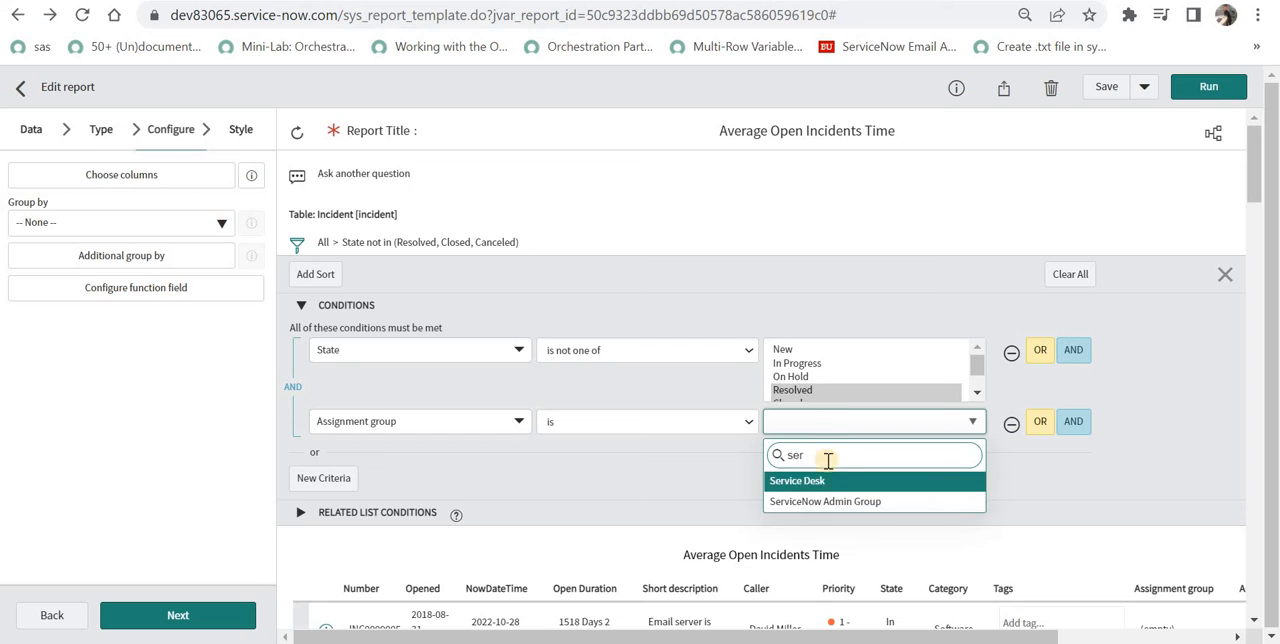
click(797, 481)
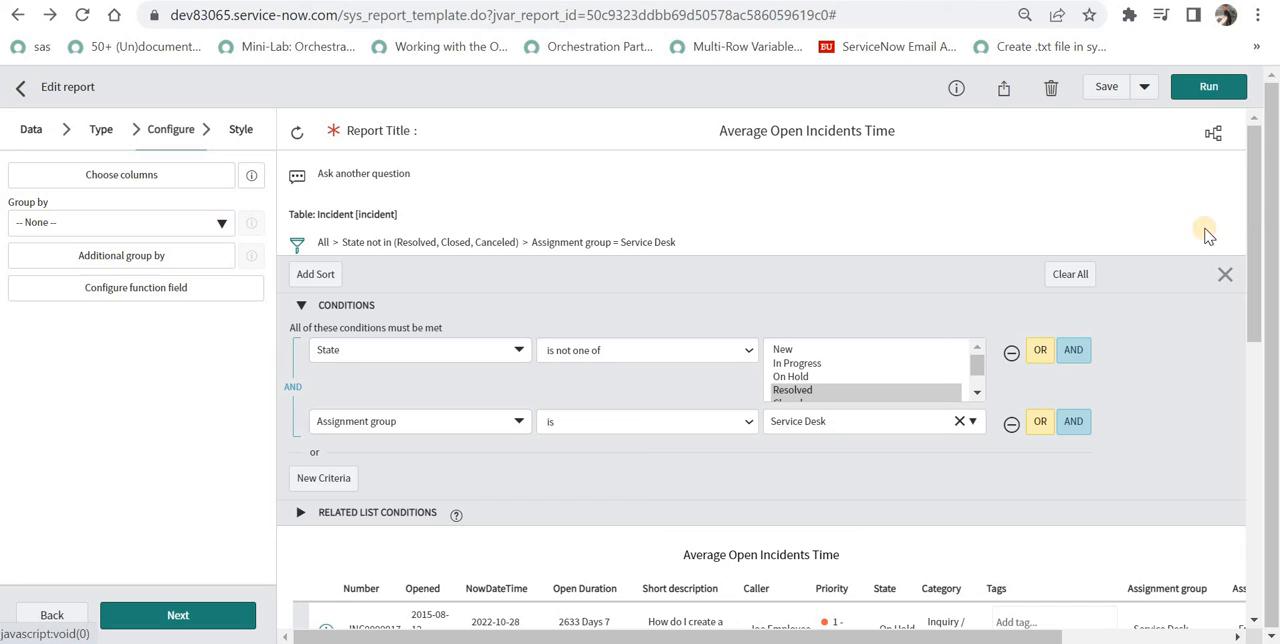
mouse_move(83, 281)
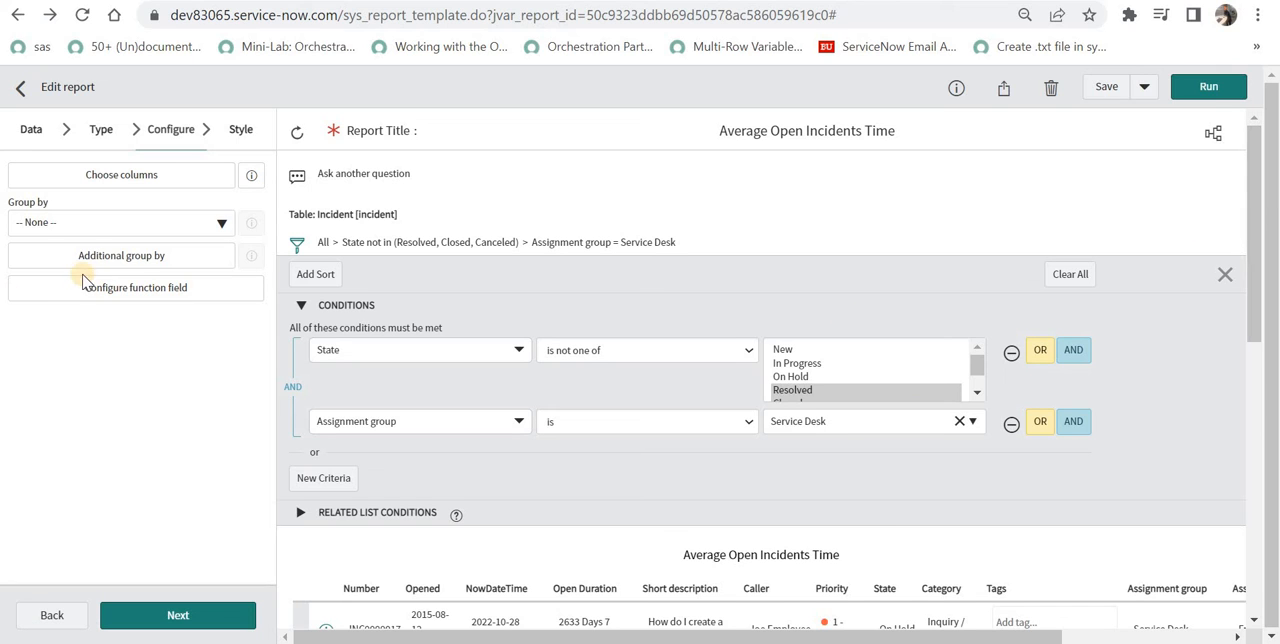
Step: Show the report as a Single Score averaging Open Duration (438 Days 21 Hours) and save it
click(101, 129)
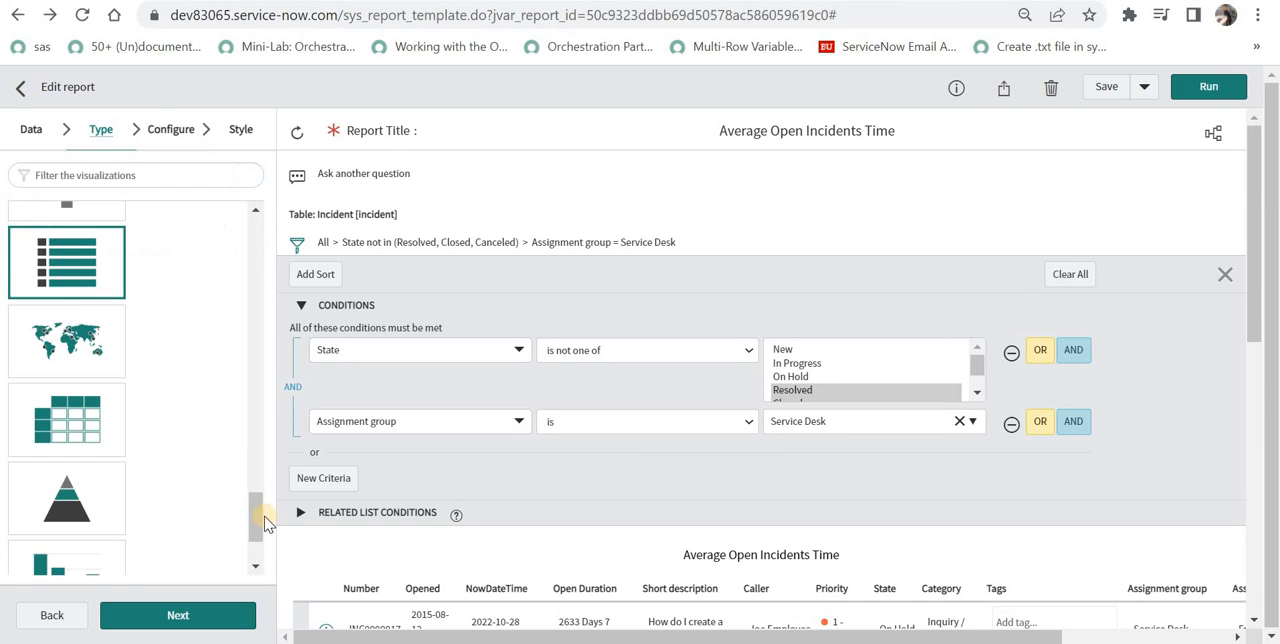
scroll(down, 3)
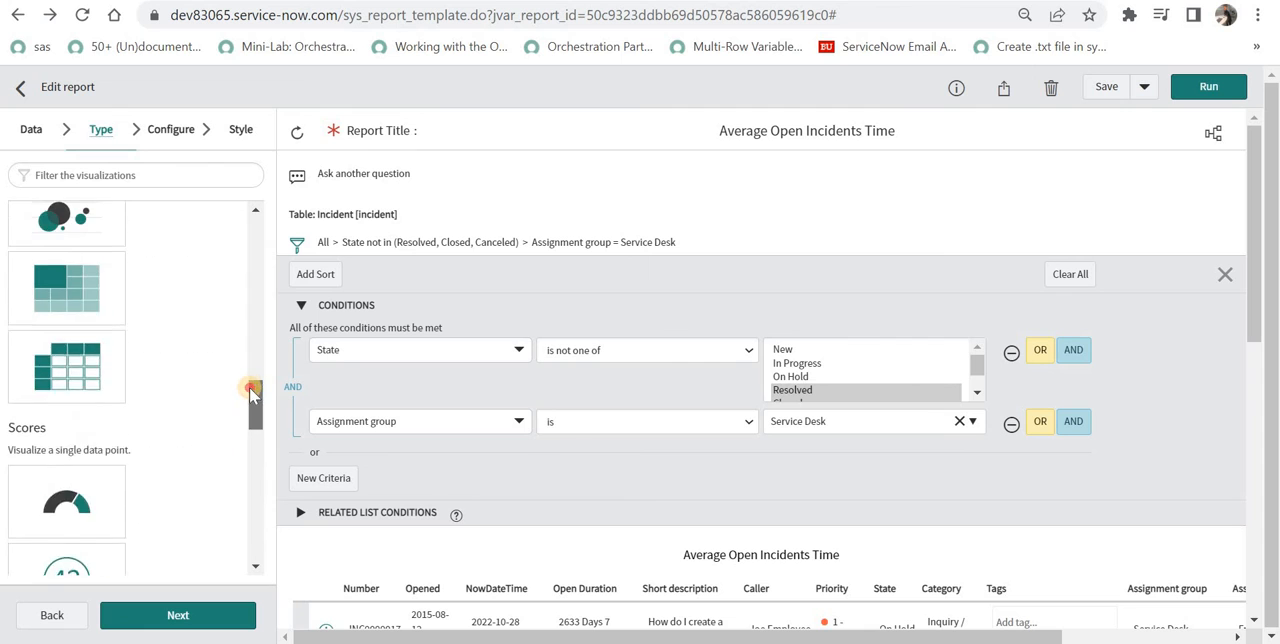
scroll(down, 3)
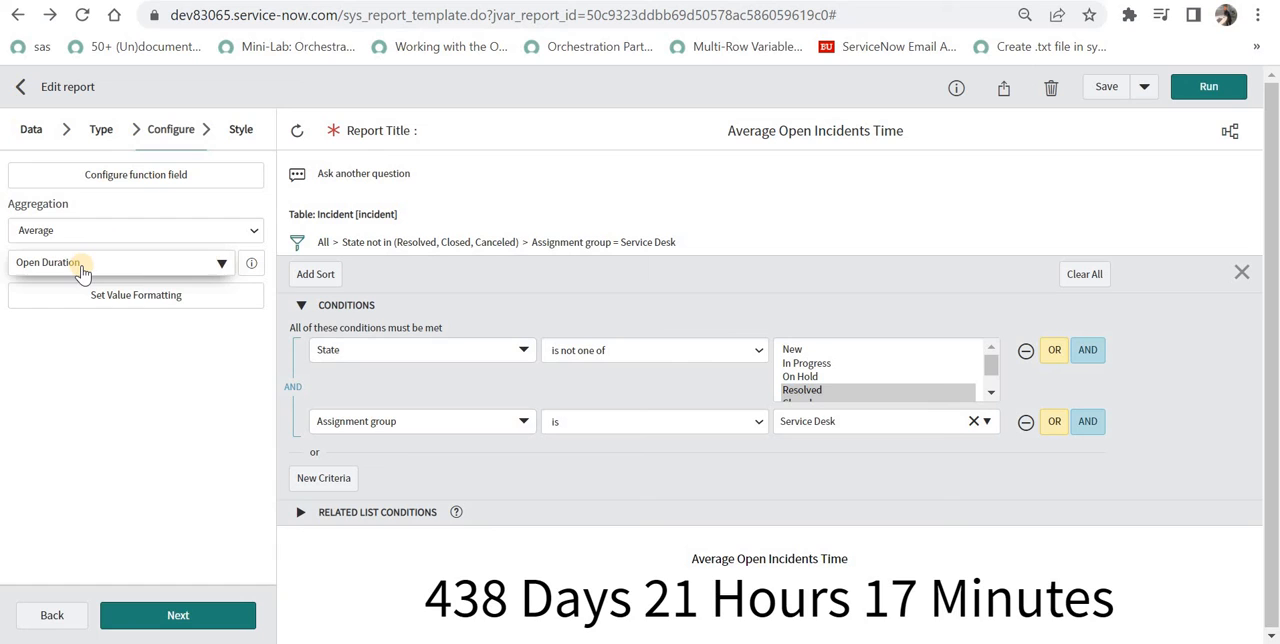
mouse_move(508, 575)
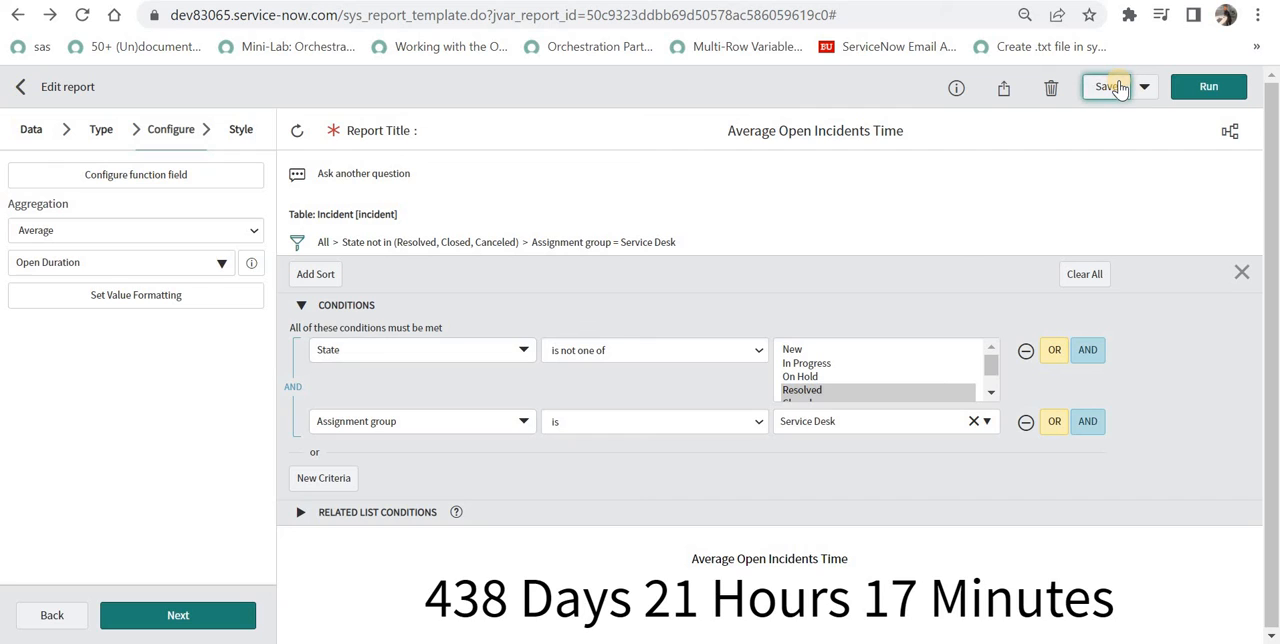
click(1108, 87)
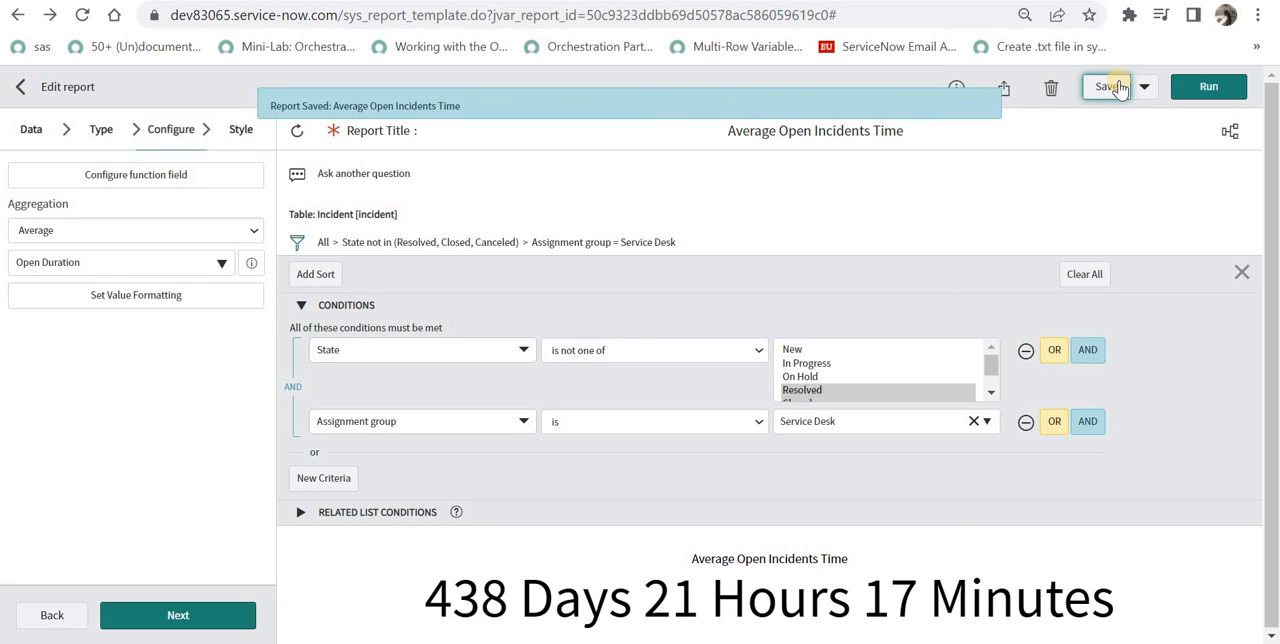